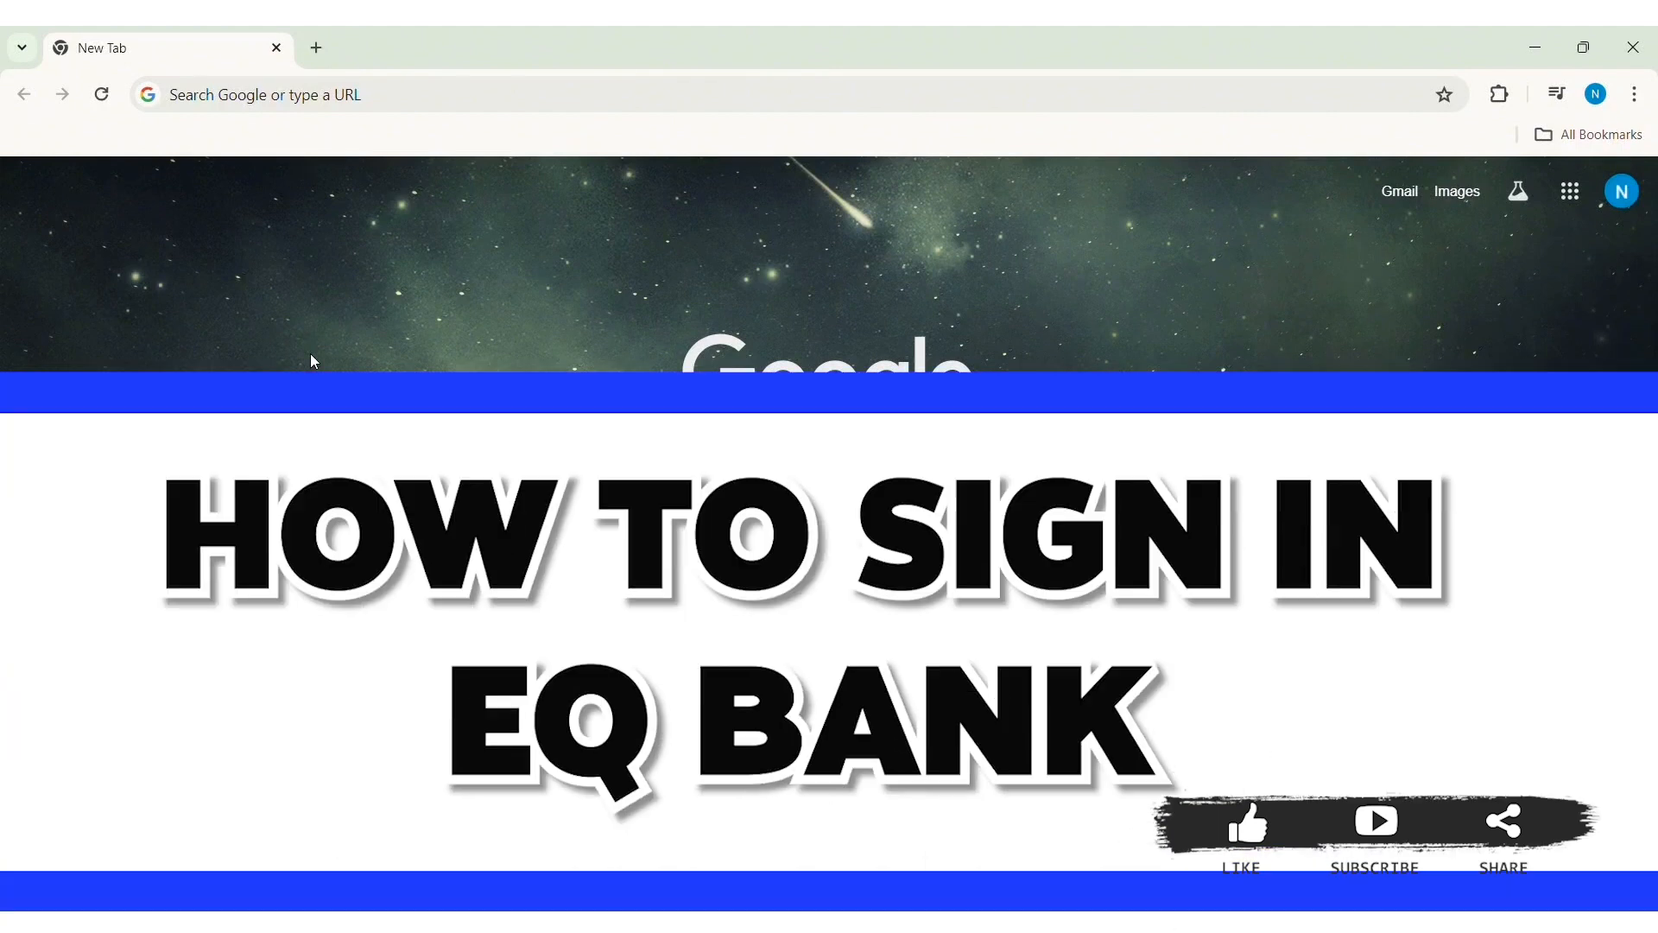
scroll(down, 3)
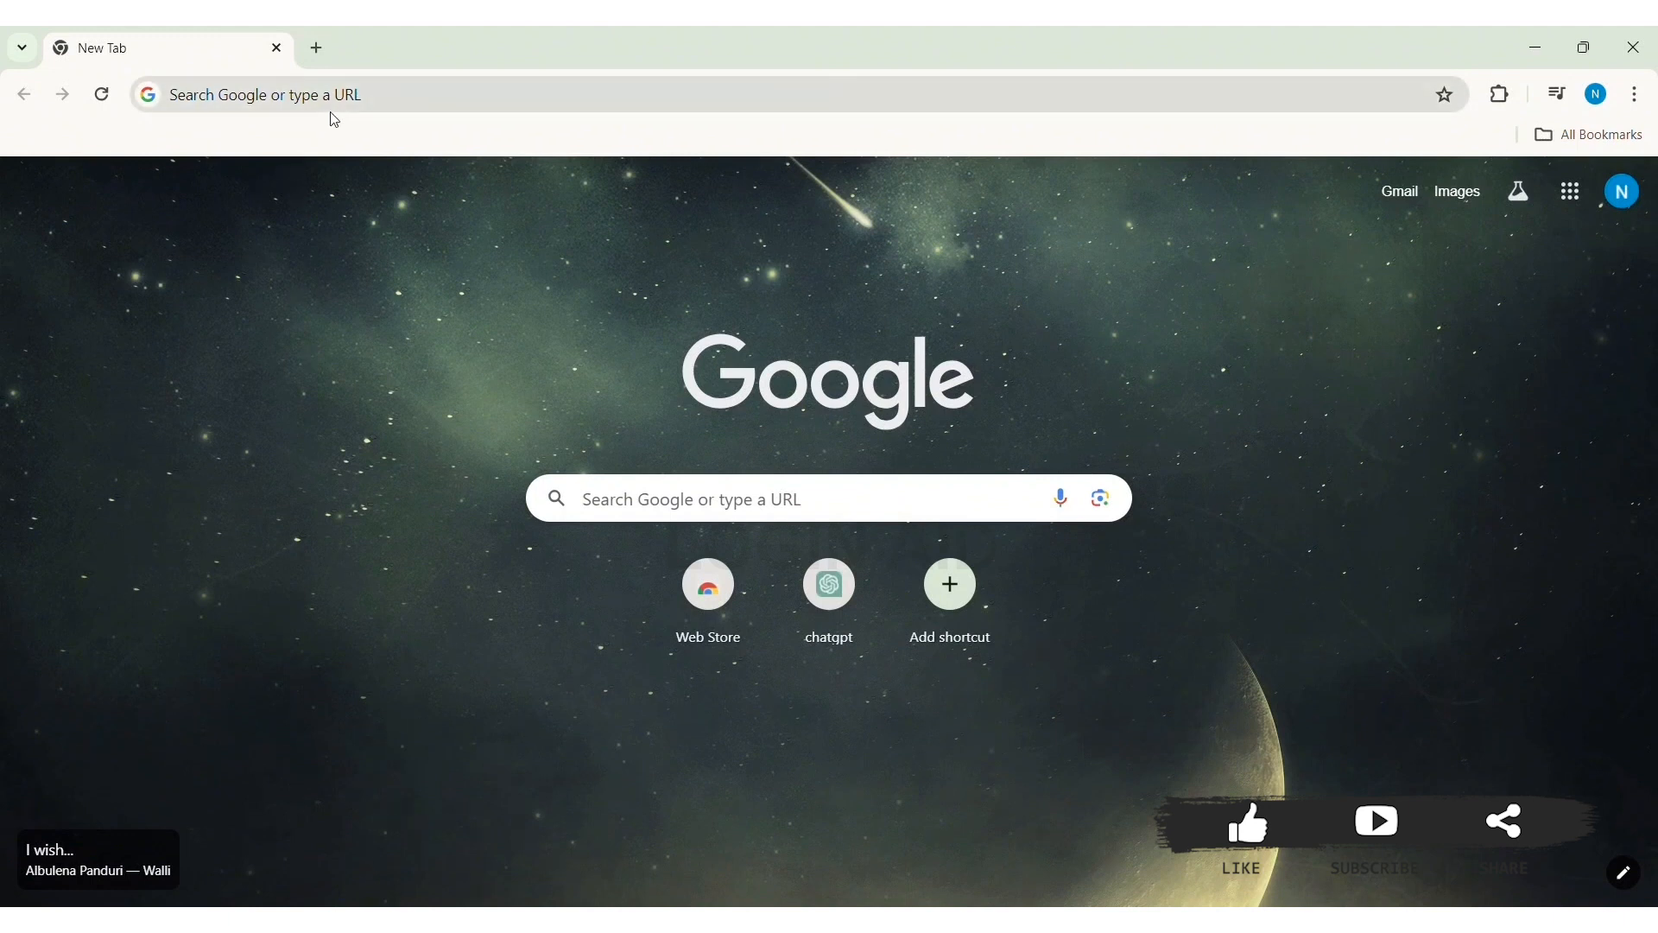
click(259, 95)
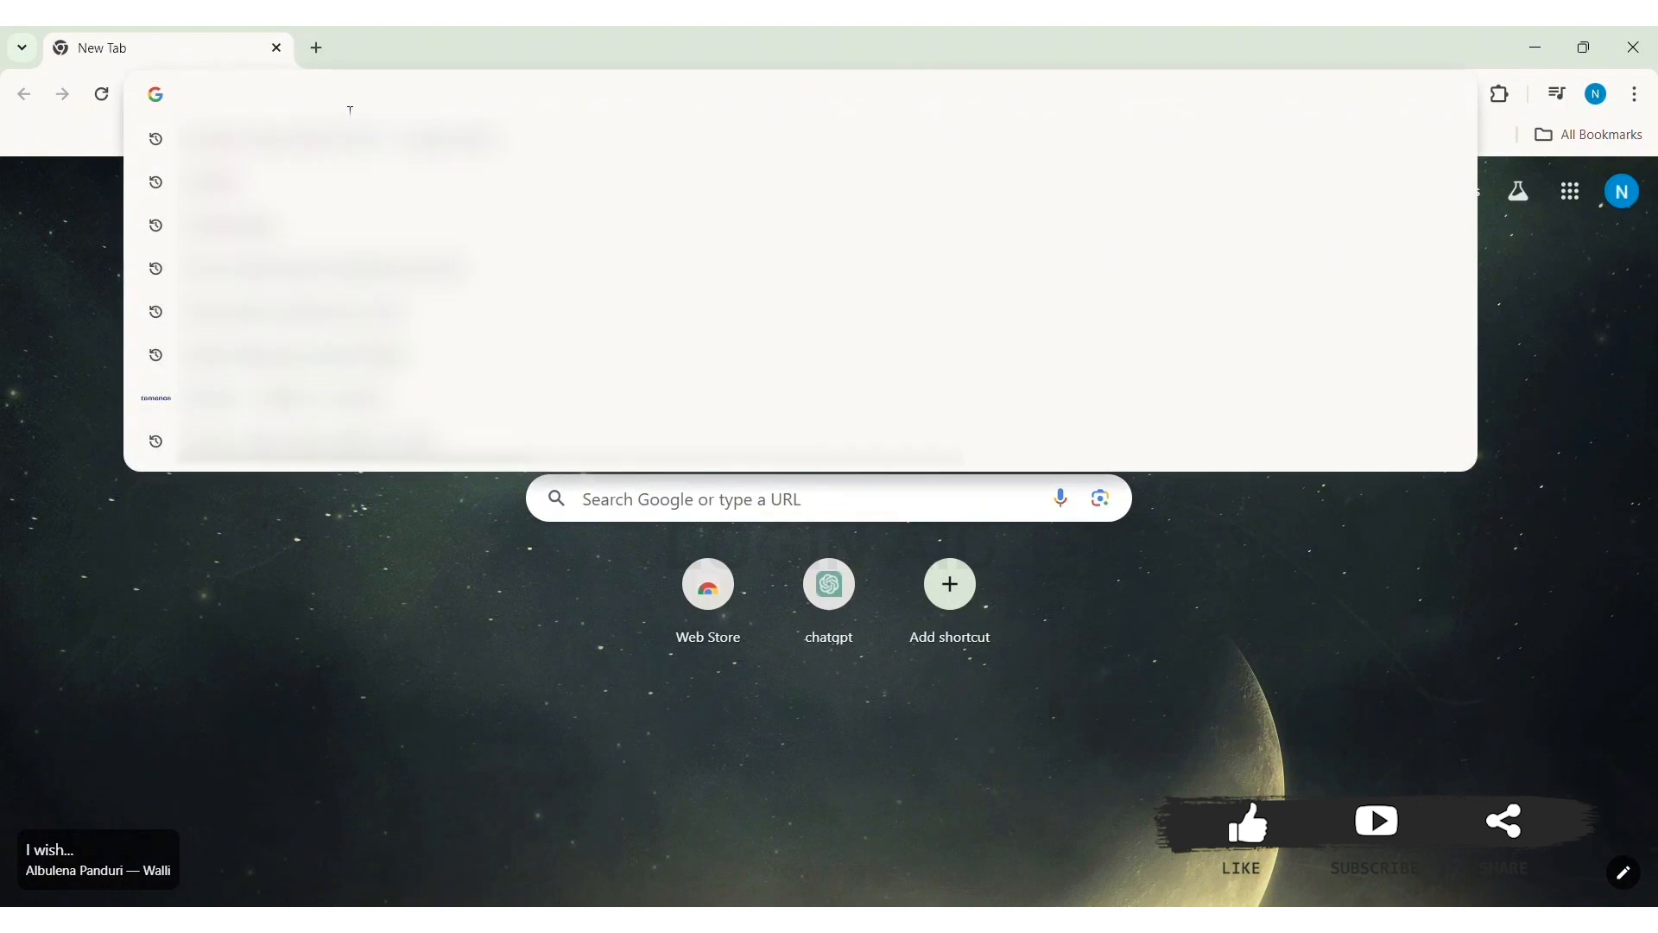
text(www.eqbank.ca)
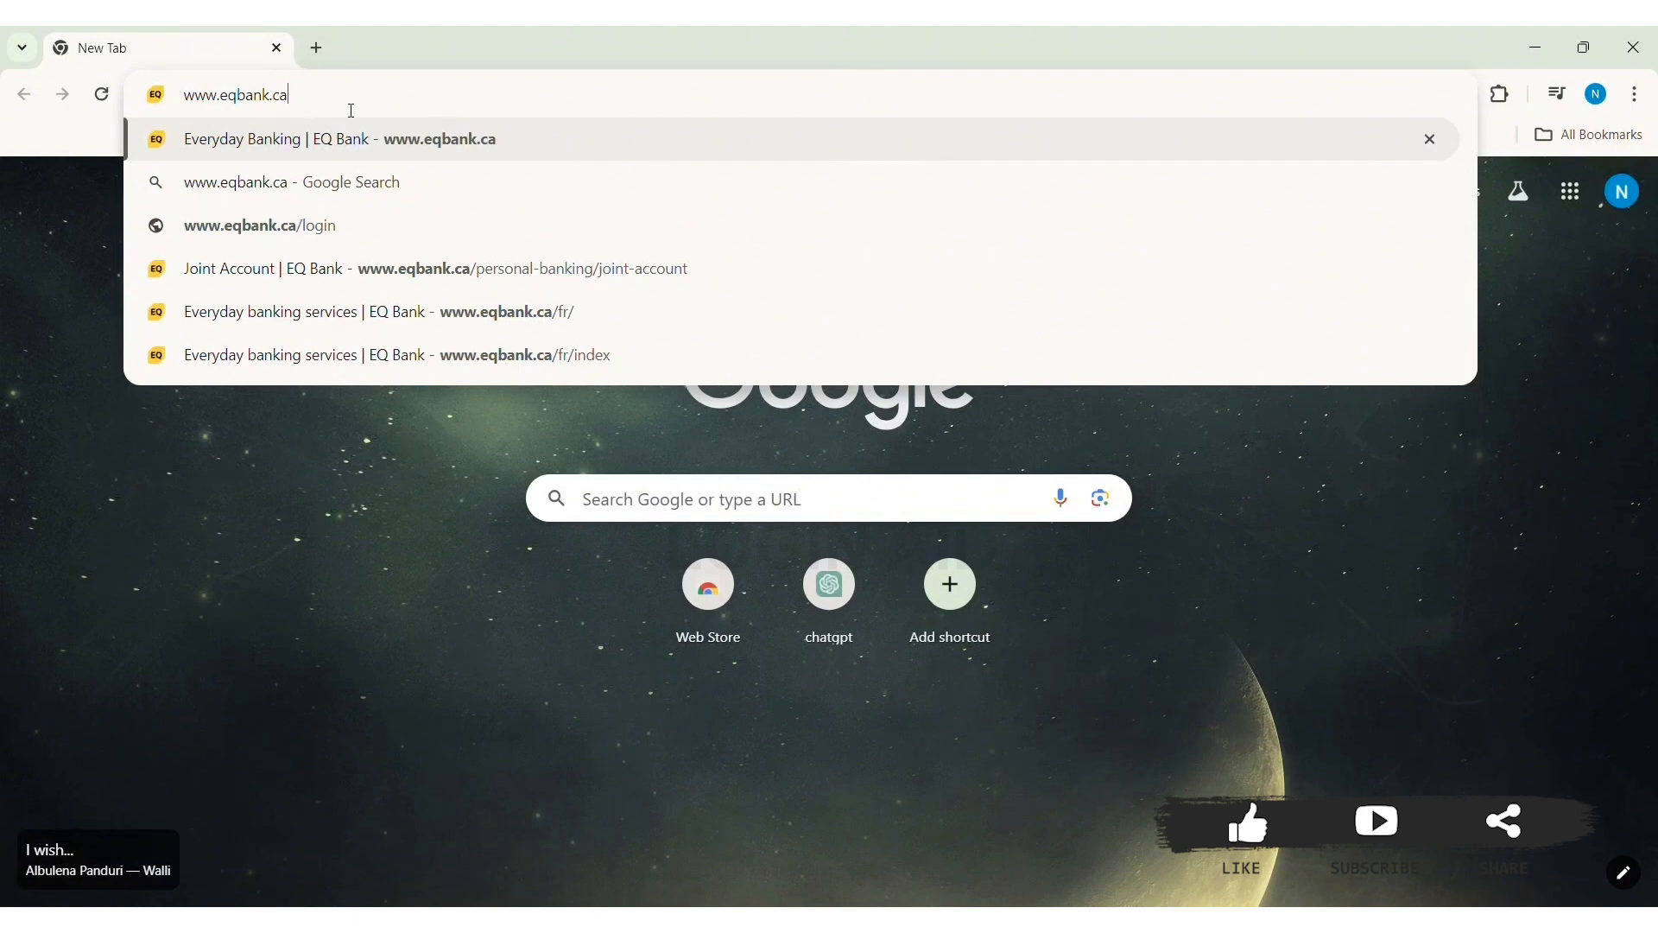
key(Enter)
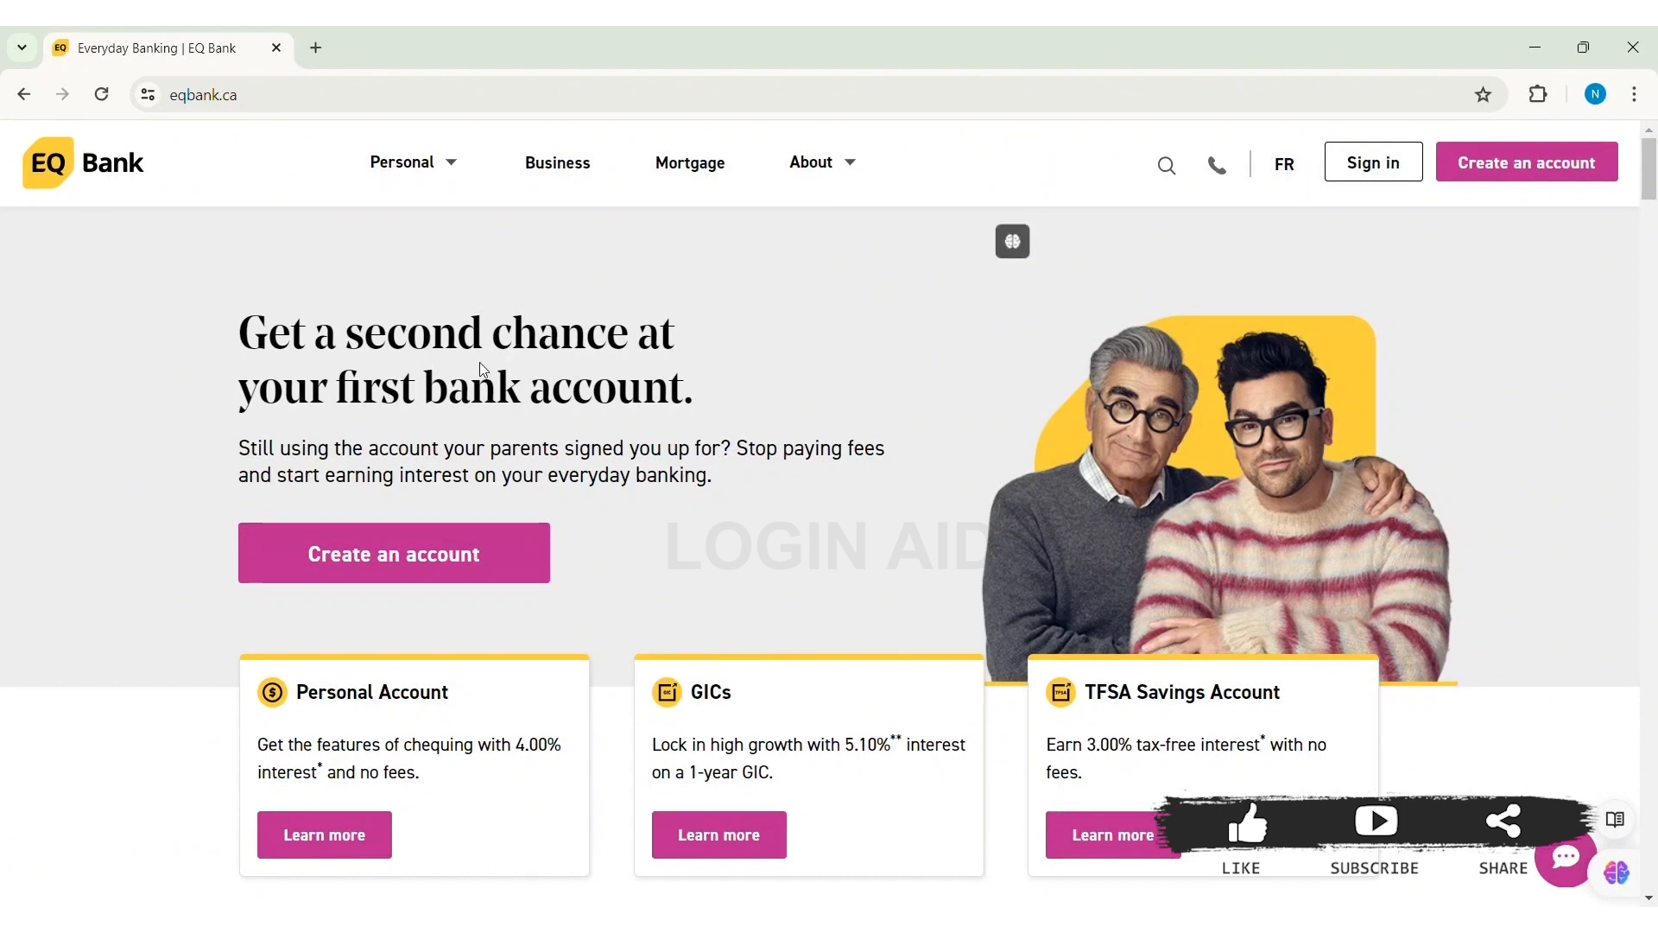
mouse_move(519, 423)
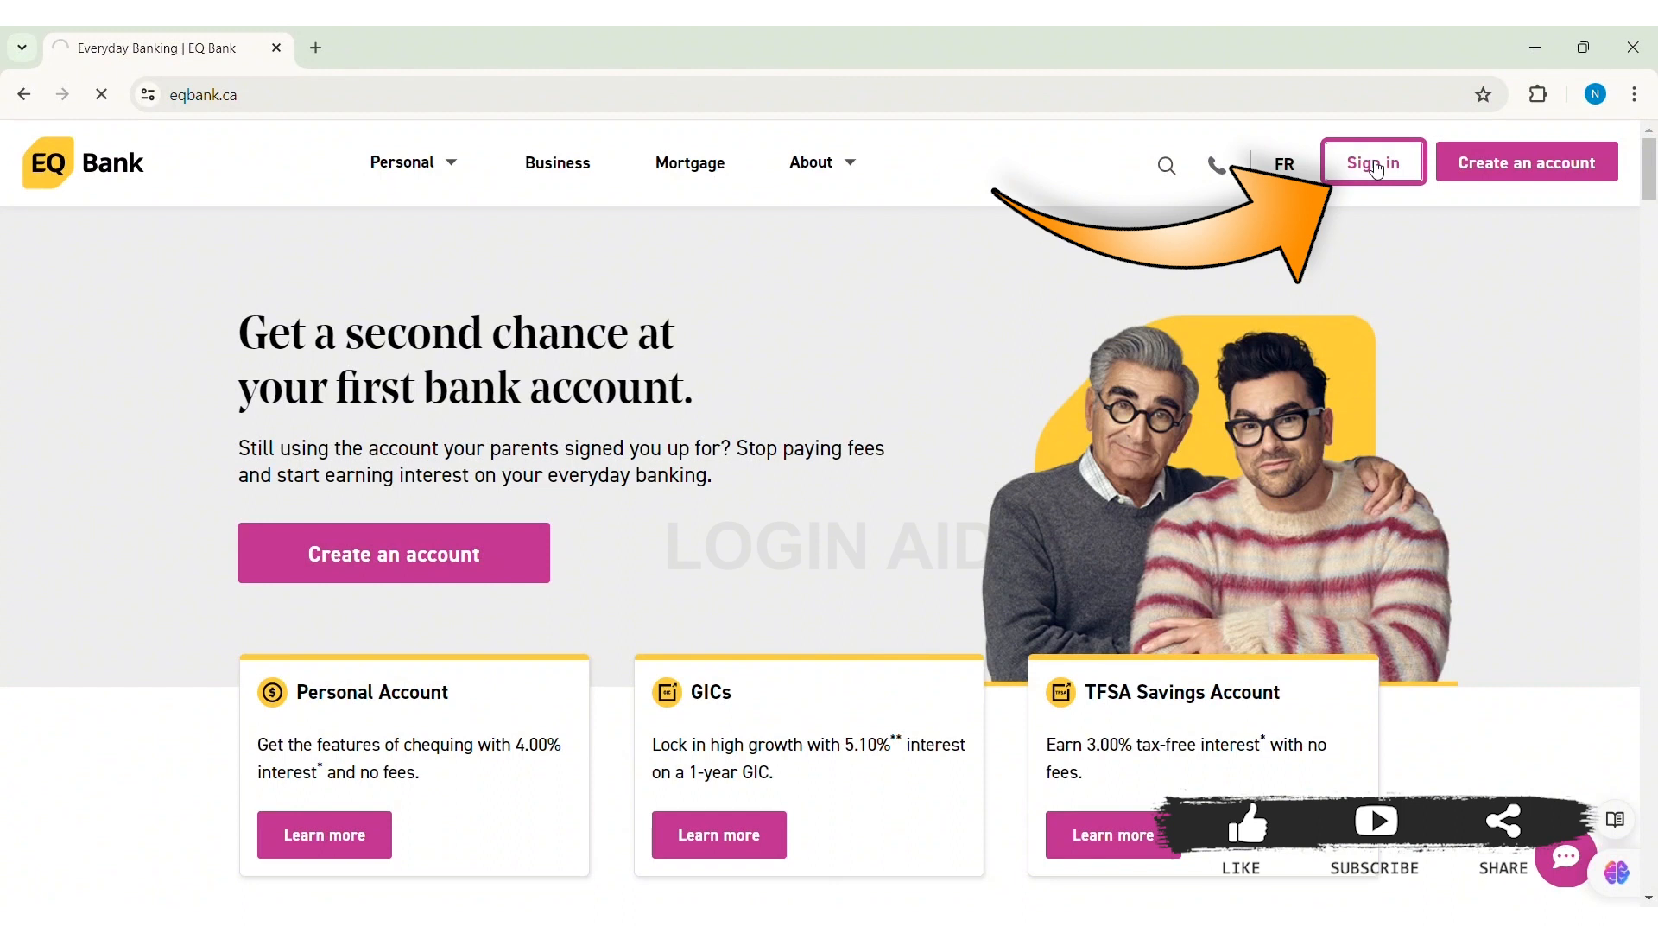
On the EQ Bank sign-in page, enter email 'ha' and the password.
click(1373, 162)
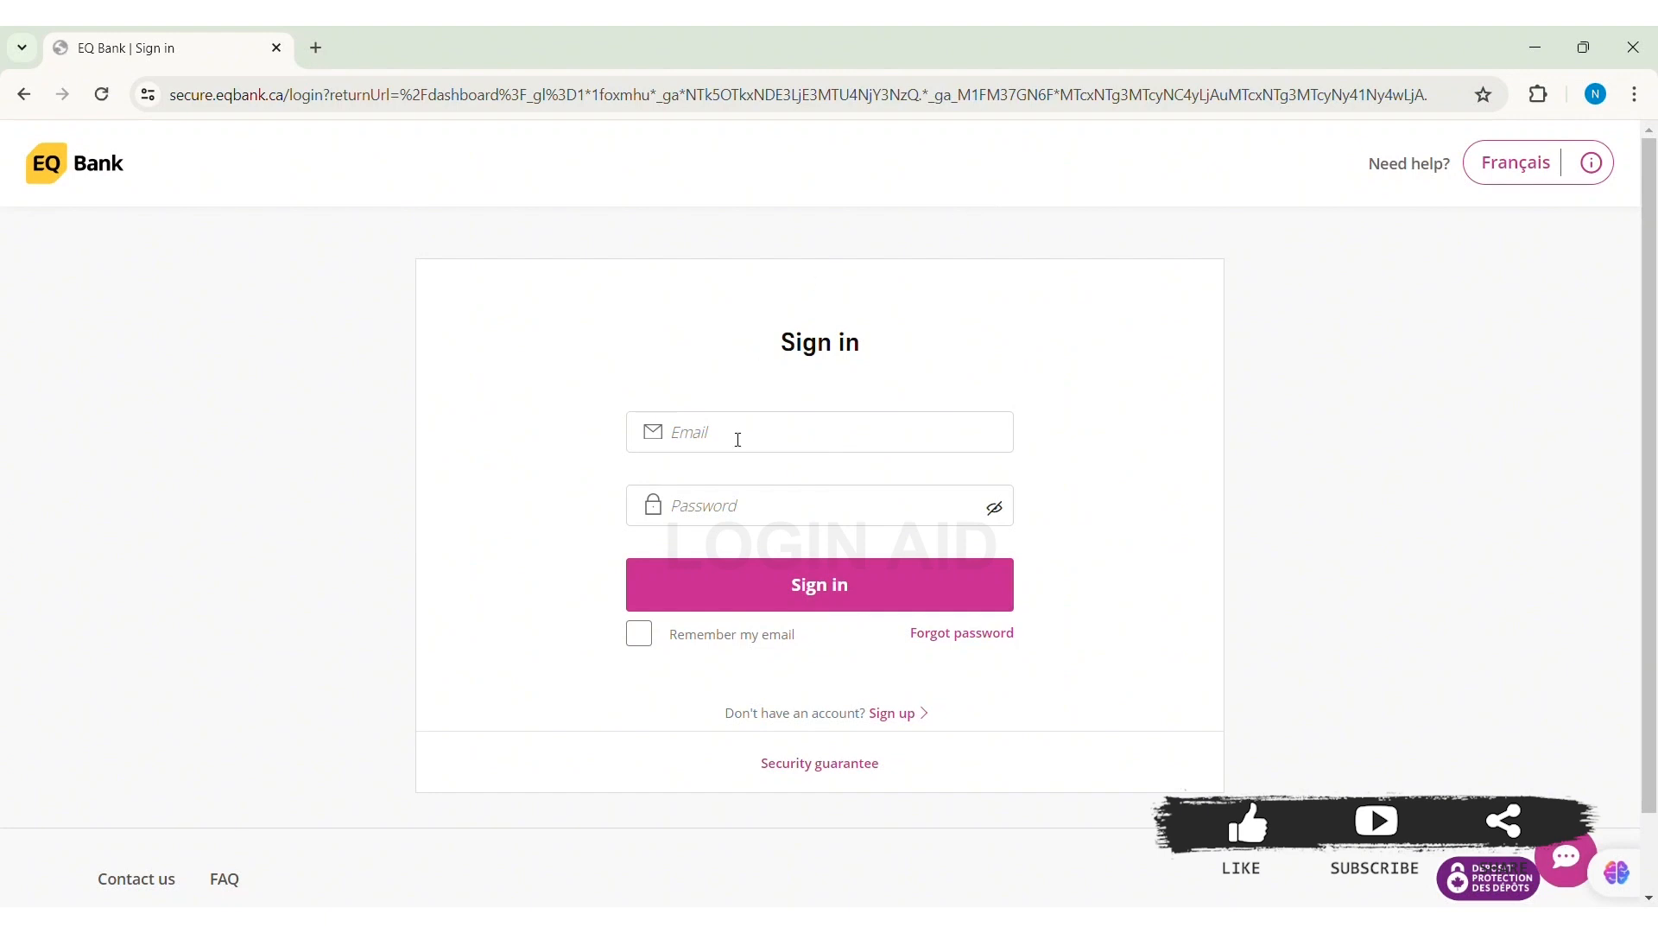
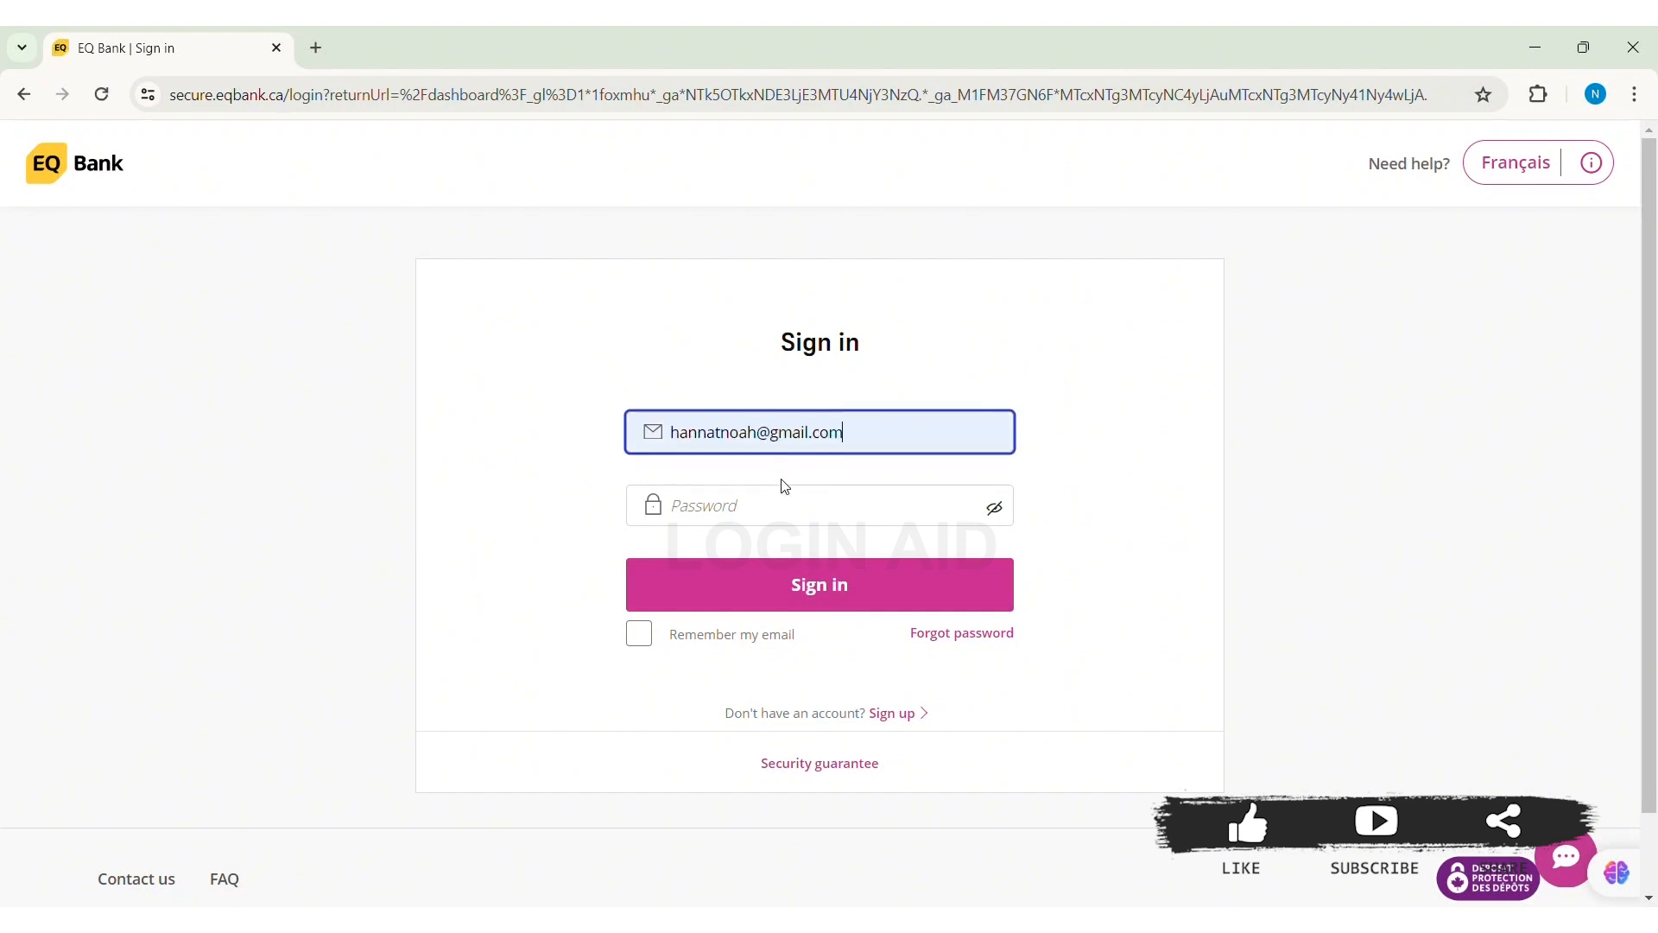
click(818, 505)
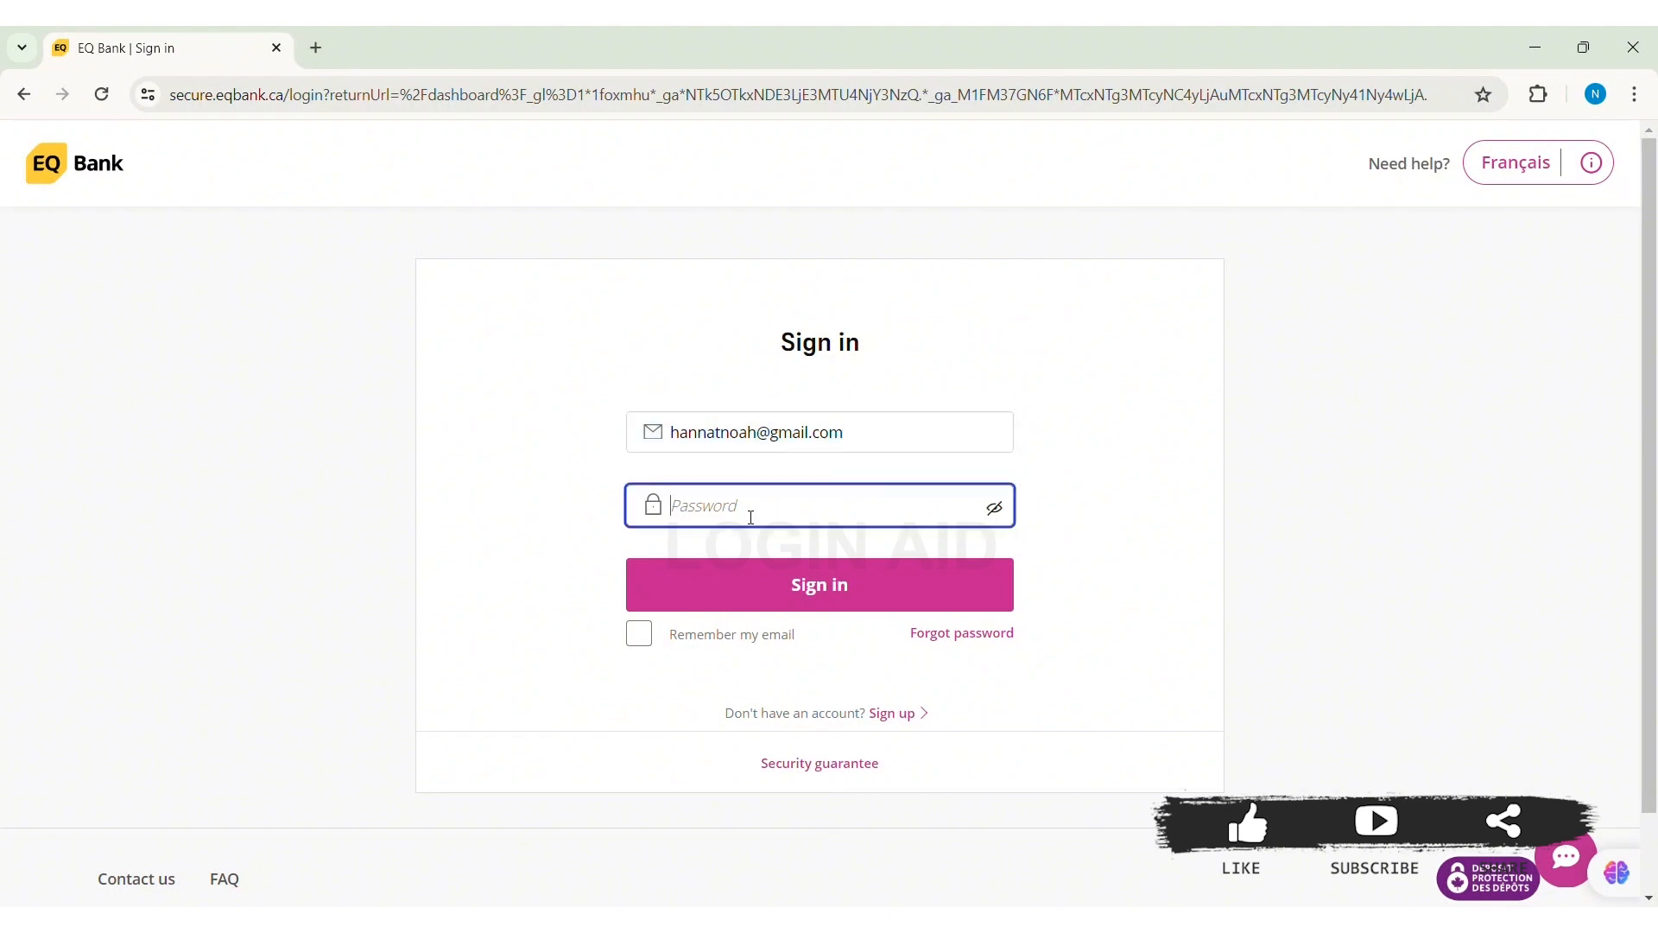
text(password)
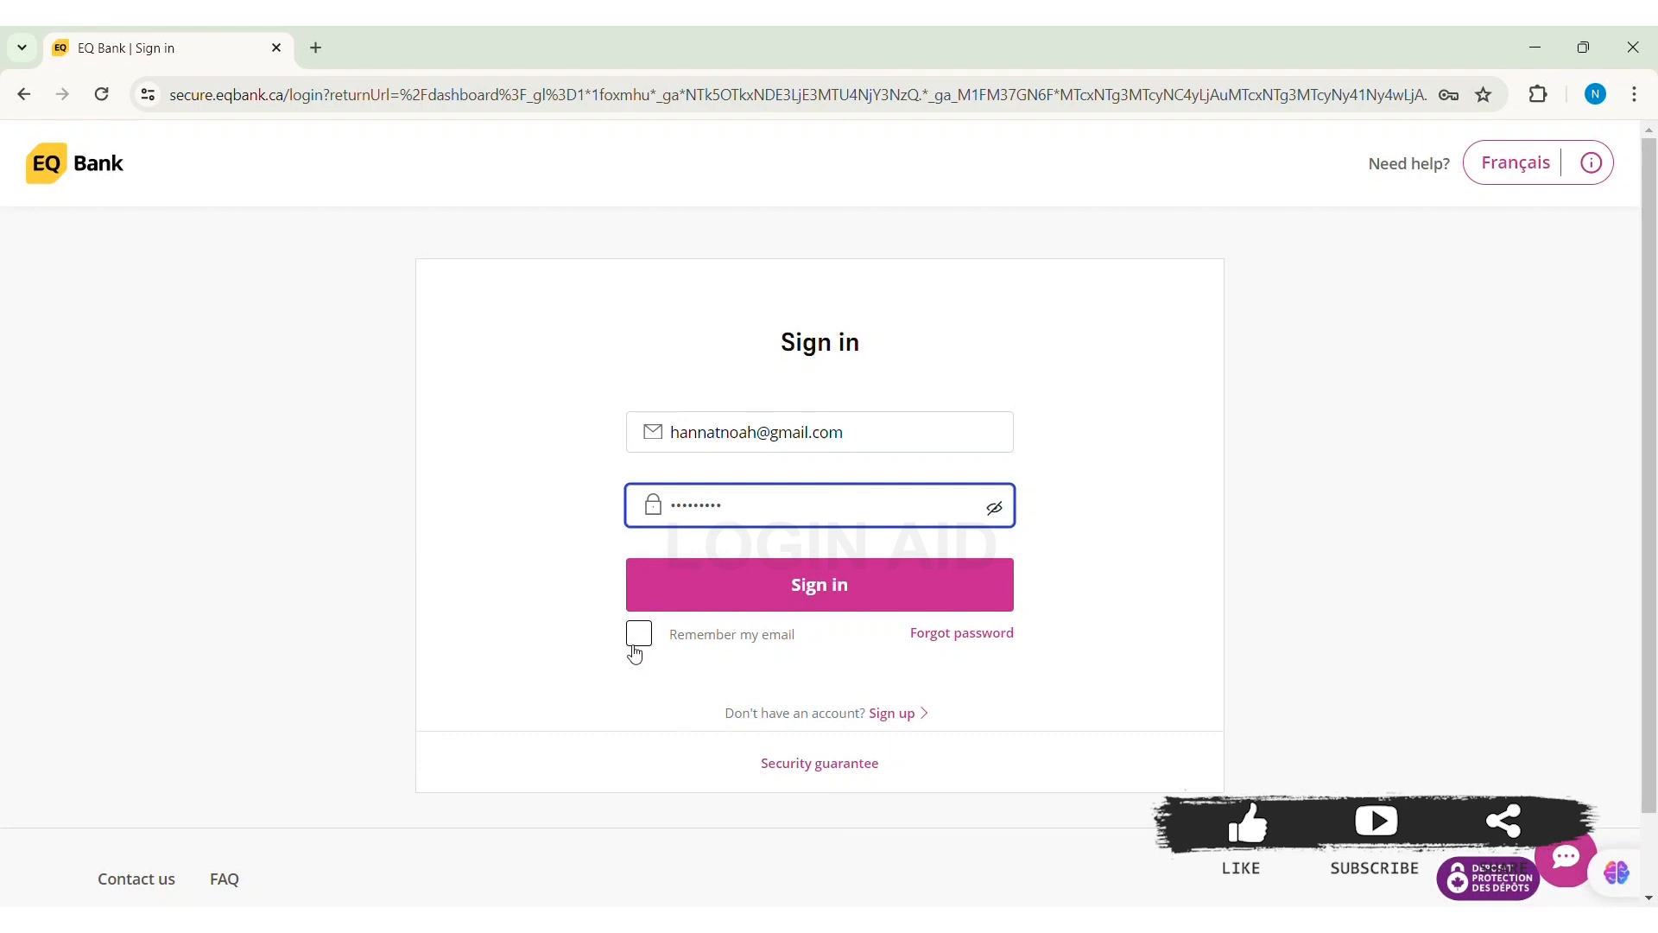
Check 'Remember my email' and submit the sign-in.
click(639, 633)
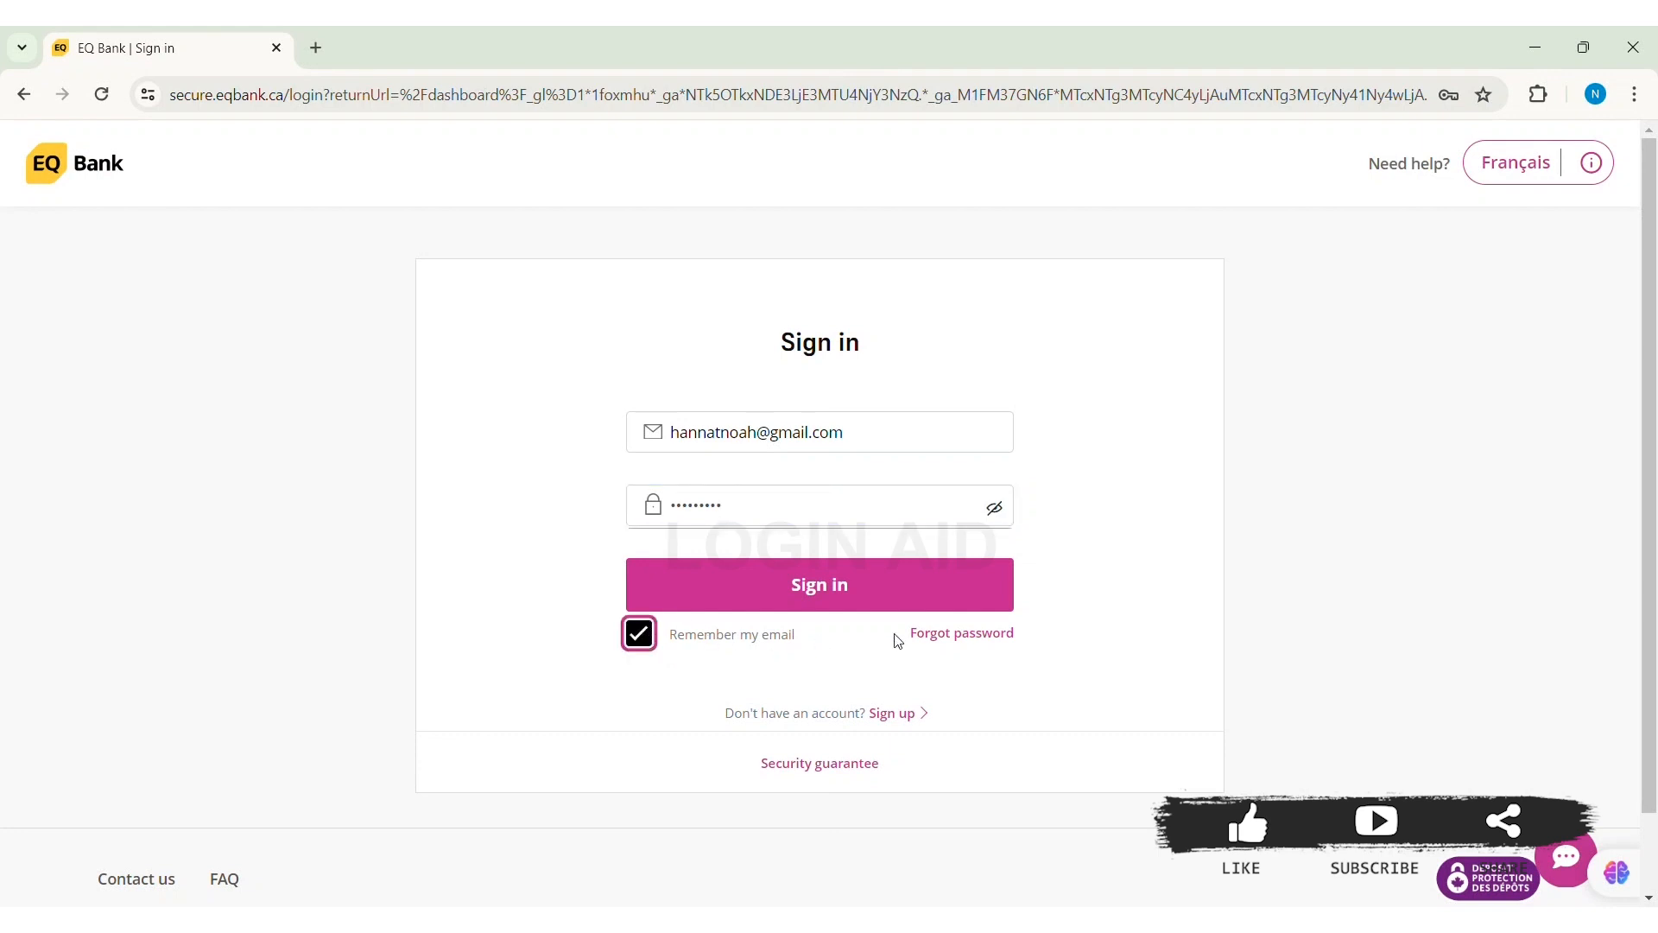
mouse_move(961, 632)
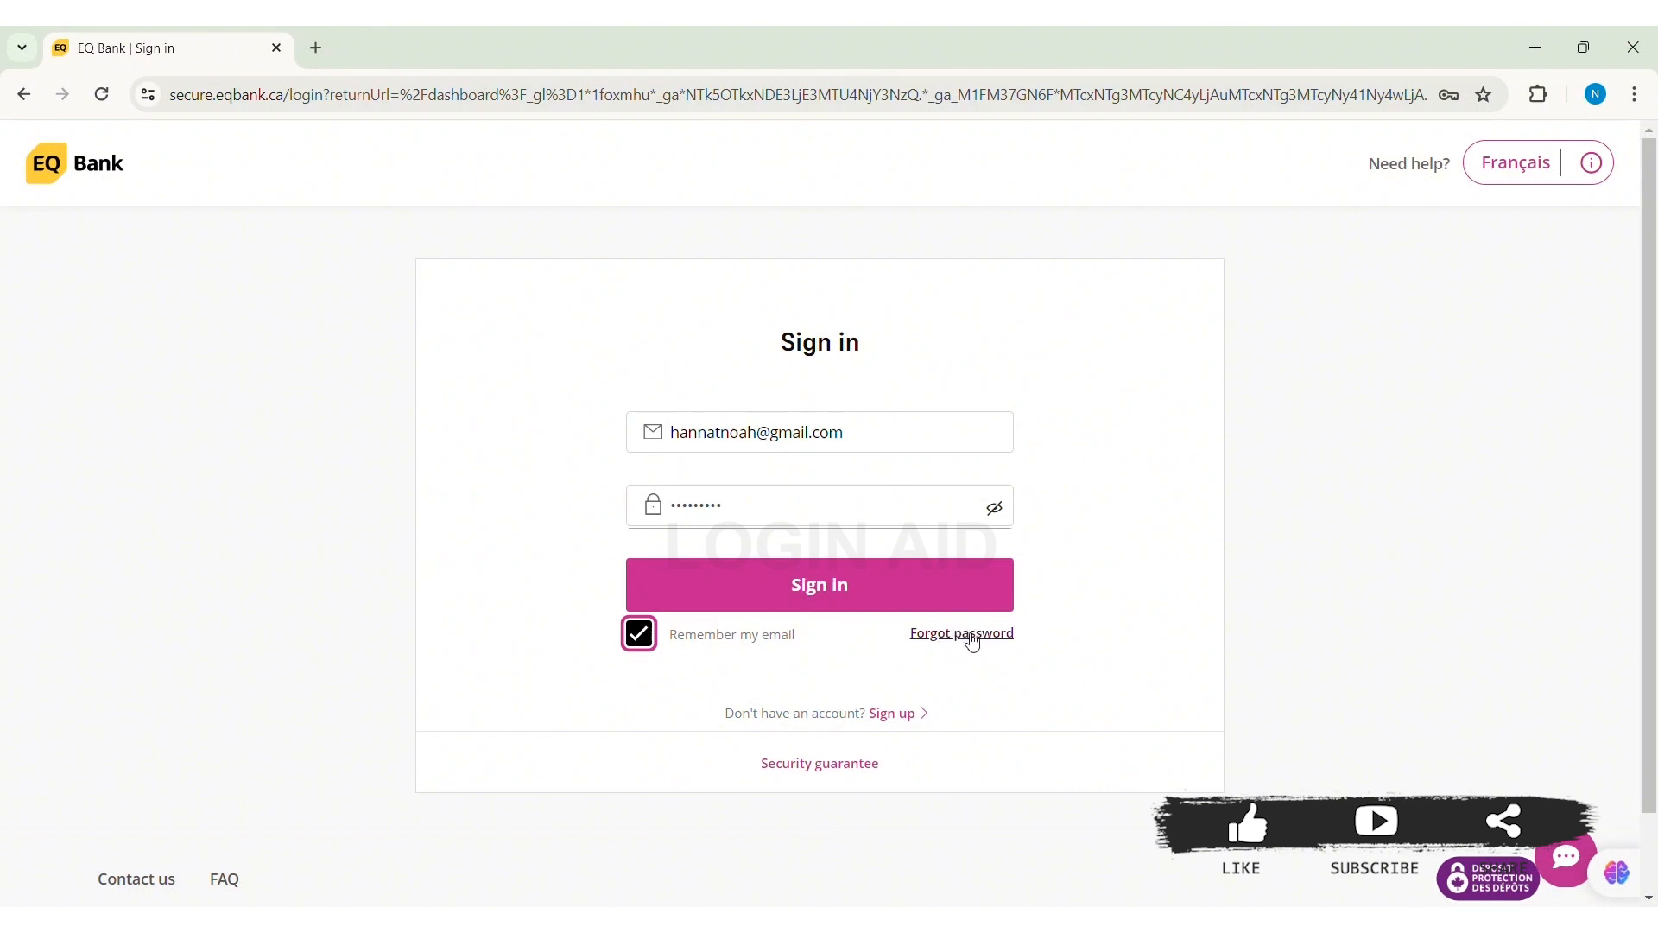
mouse_move(848, 727)
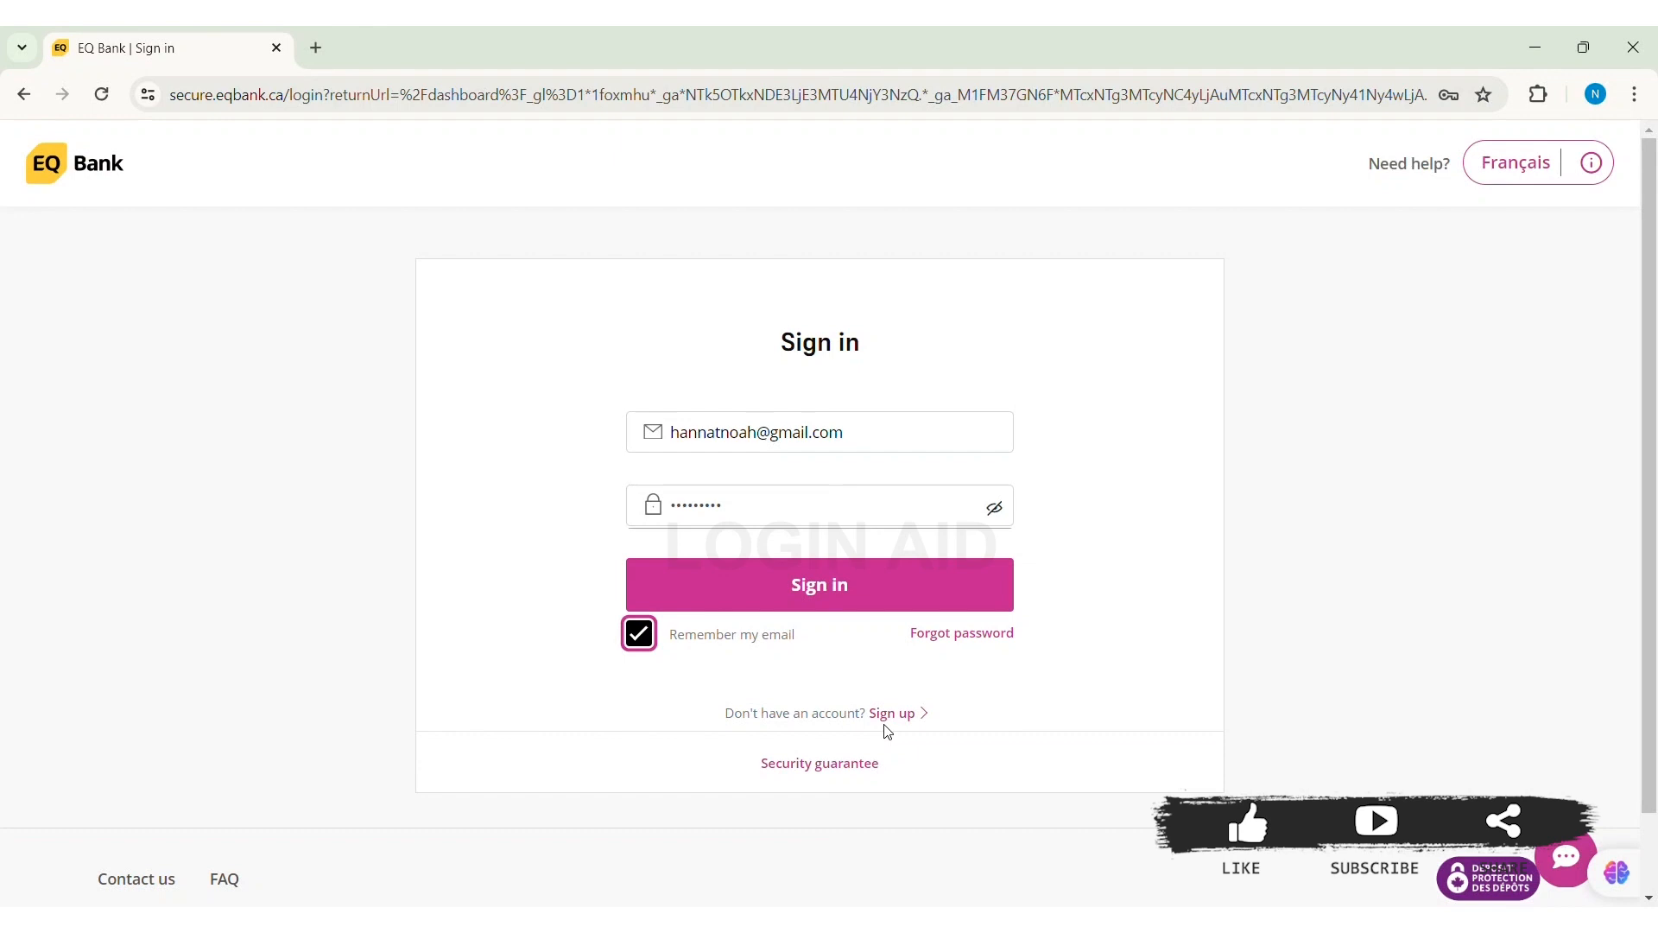
mouse_move(819, 763)
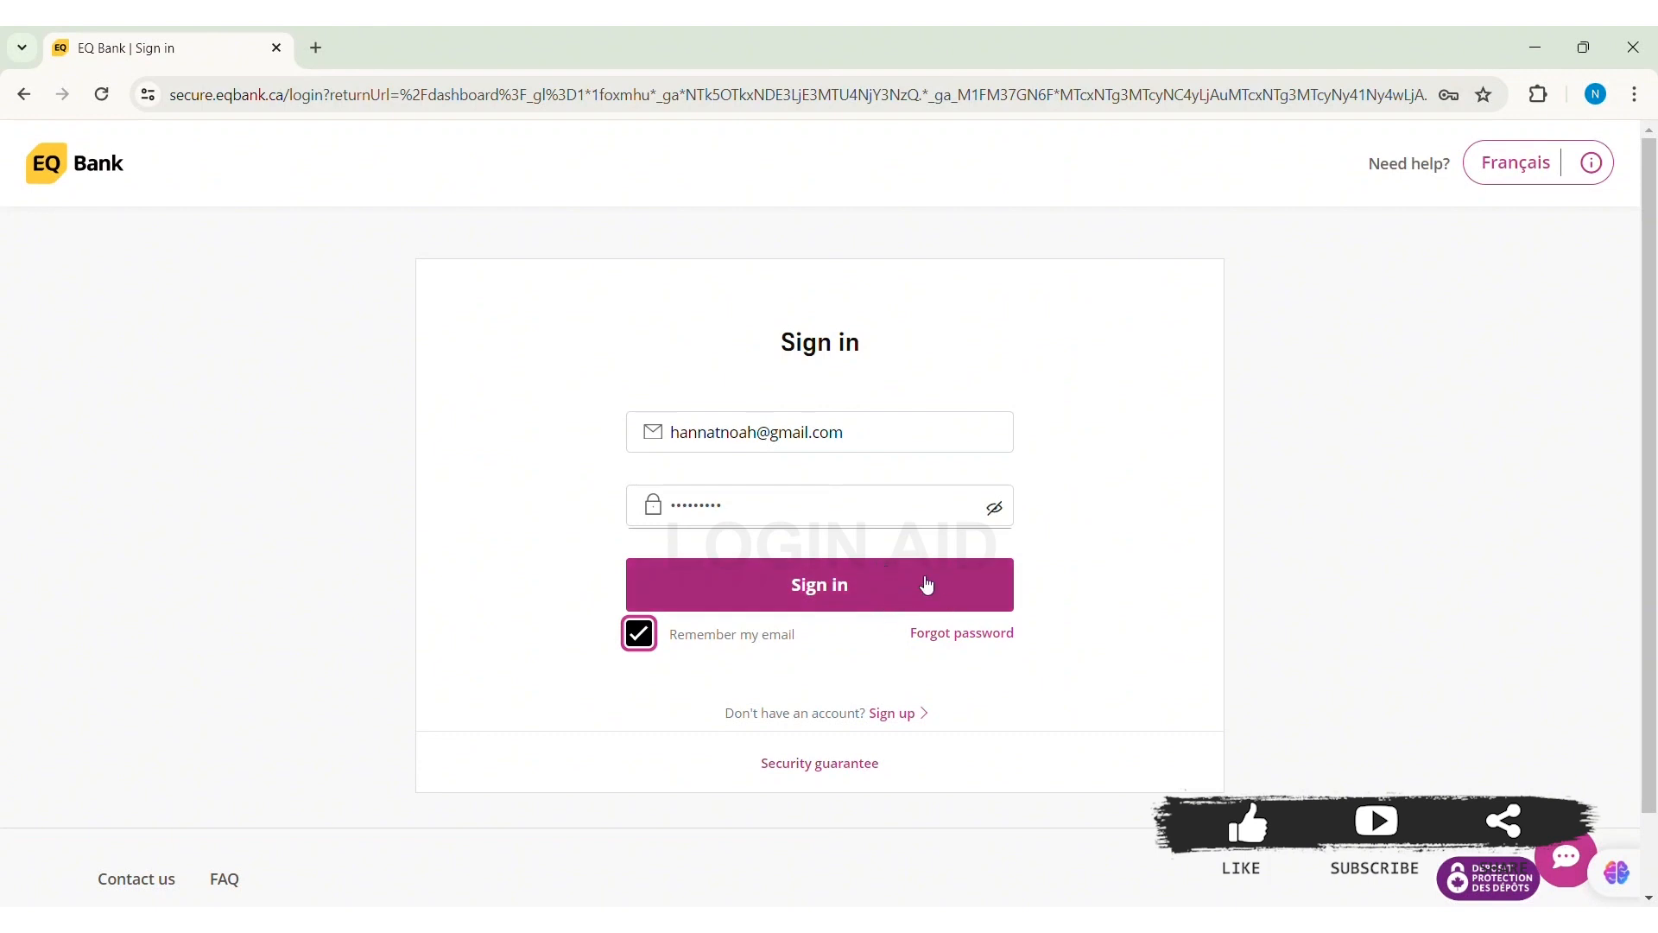
click(819, 584)
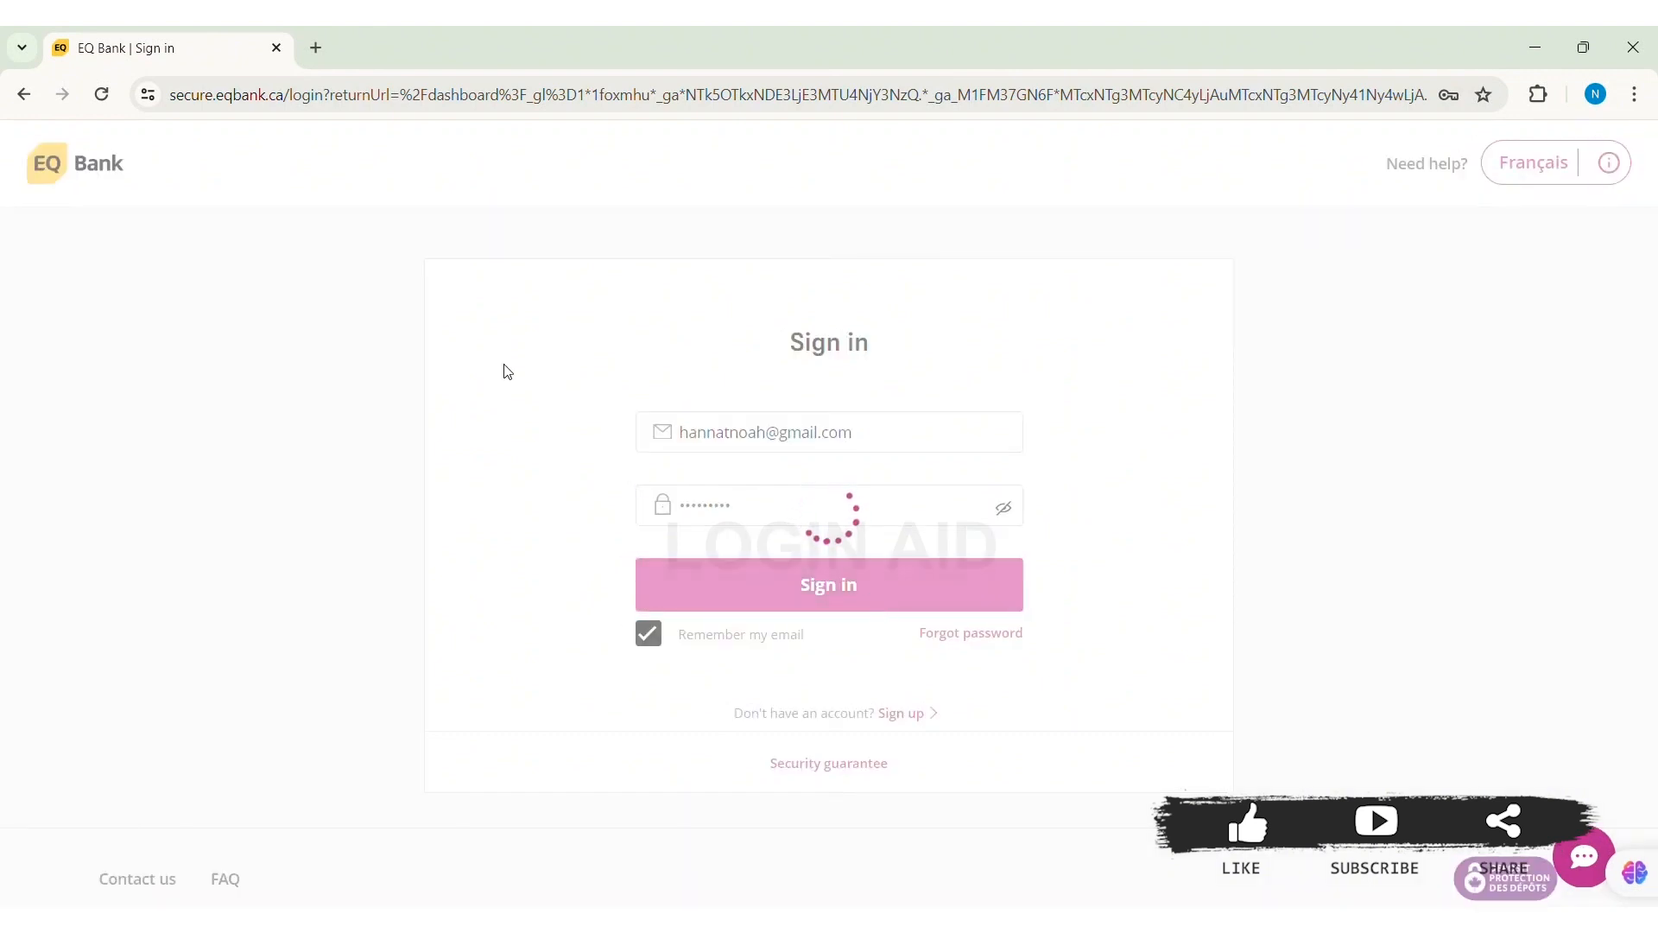
click(828, 584)
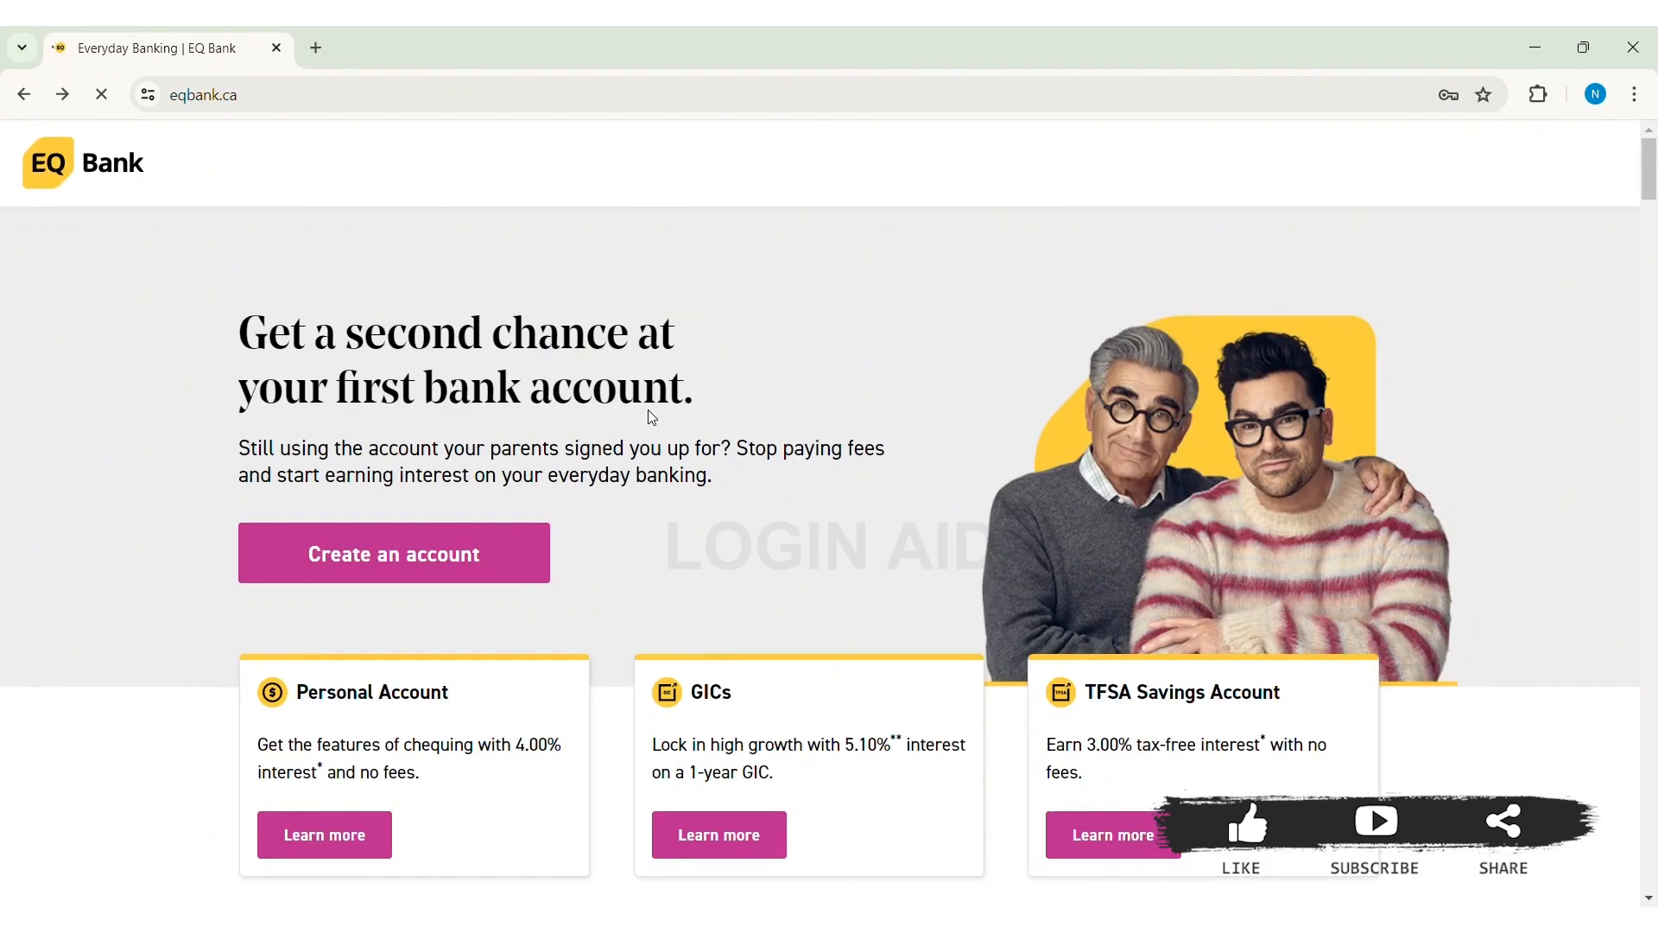